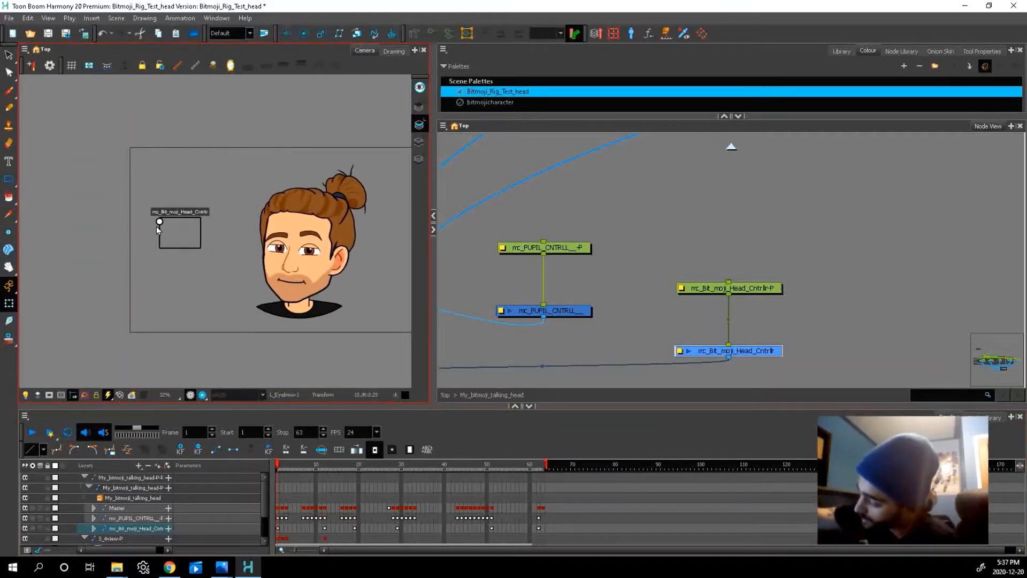
# Drag the head controller point right, then back left to swing the head
pyautogui.moveTo(160, 222); pyautogui.dragTo(199, 231)
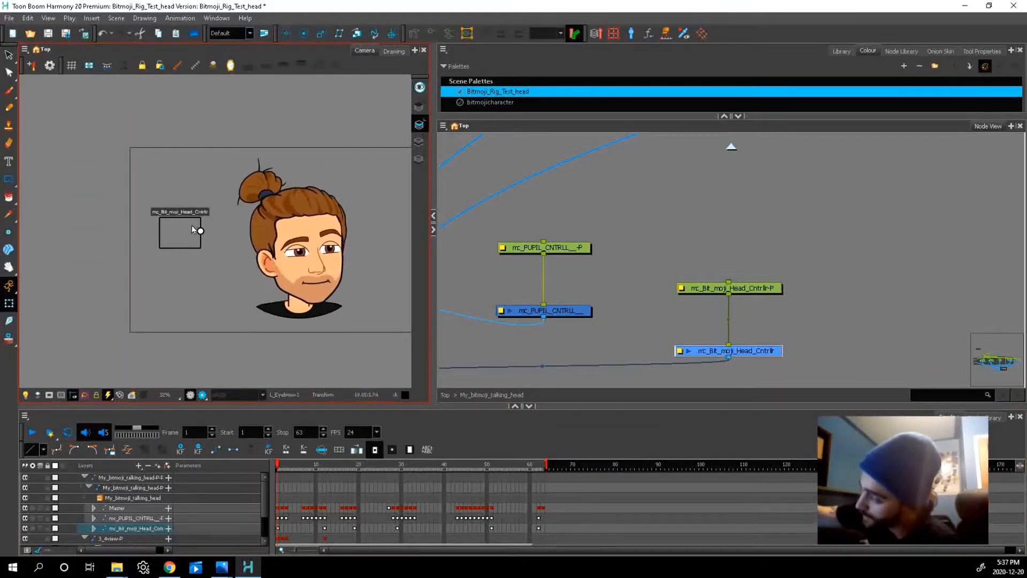
pyautogui.moveTo(201, 230); pyautogui.dragTo(176, 217)
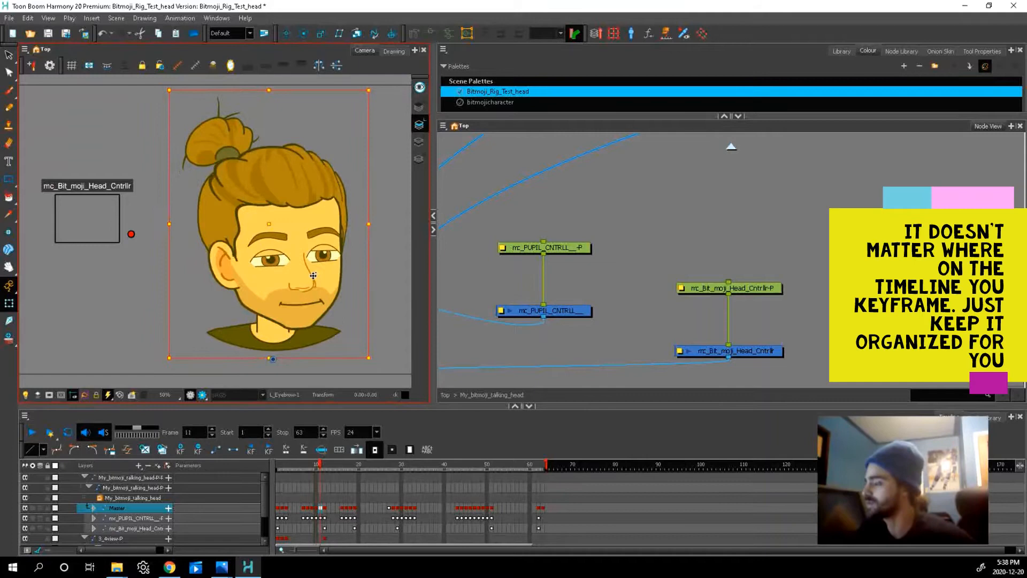
# Step through Master layer frames, viewing frame 12 and the front-facing pose at frame 8
pyautogui.click(341, 464)
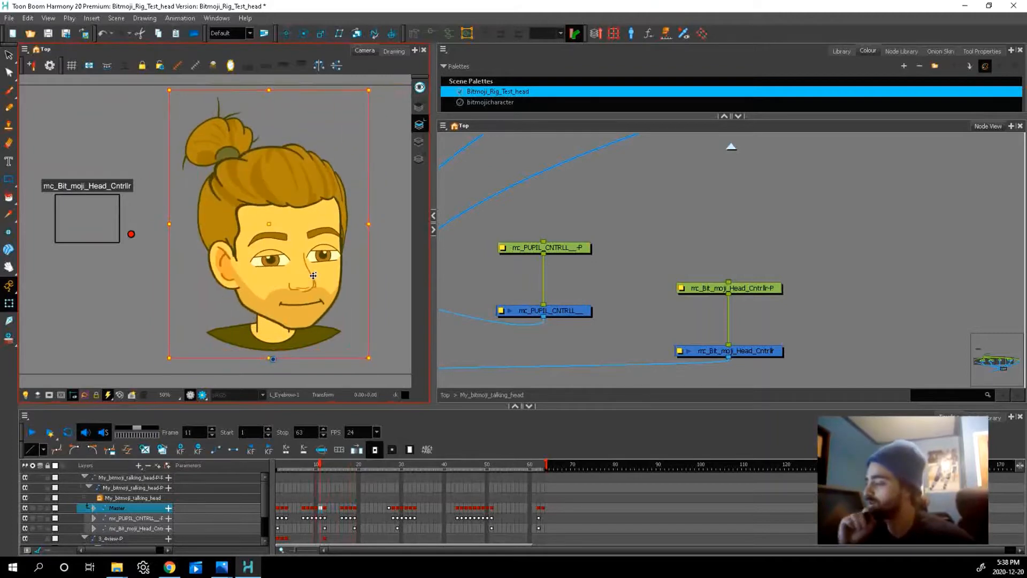
pyautogui.click(323, 465)
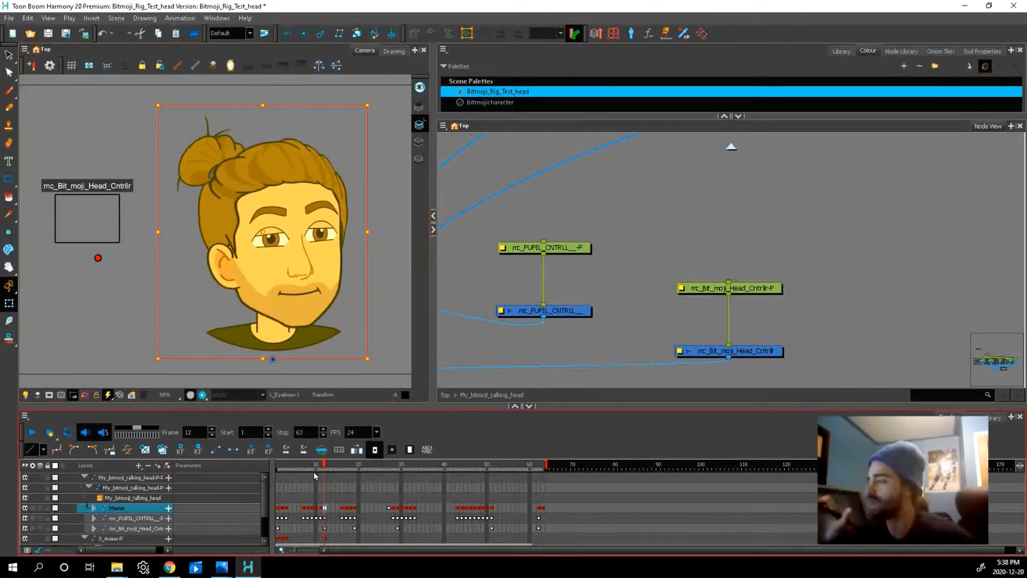
pyautogui.click(306, 464)
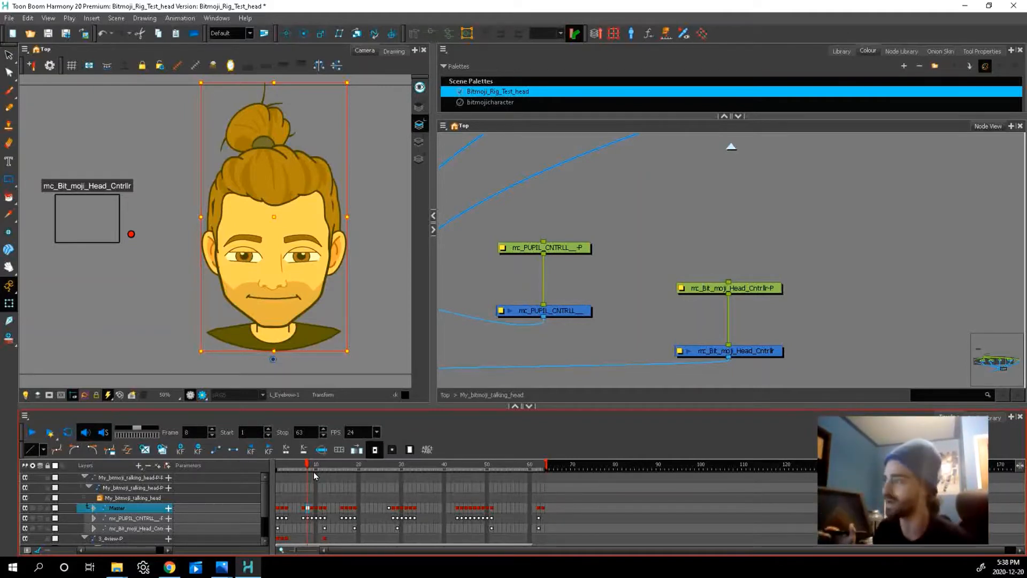
pyautogui.click(336, 463)
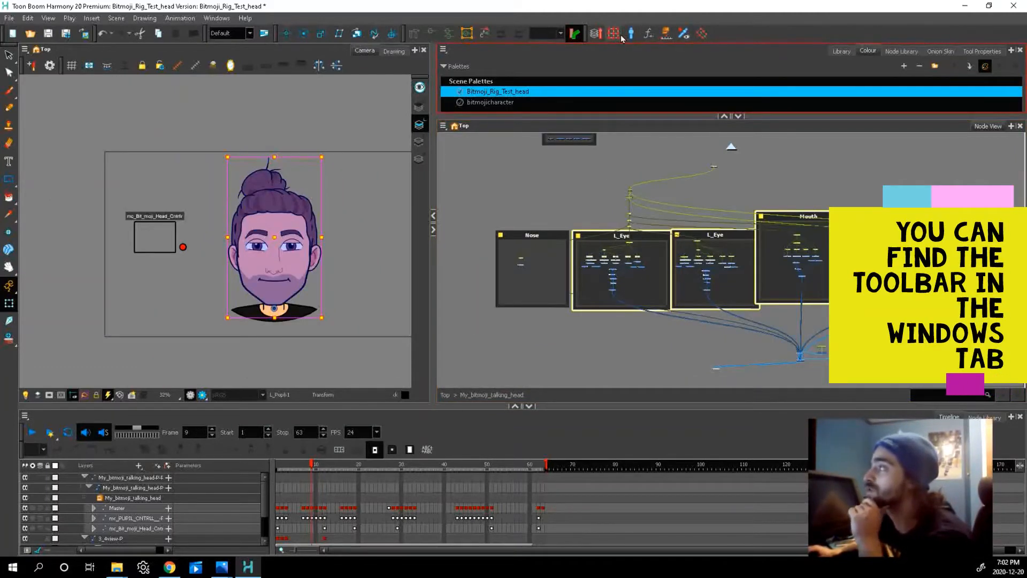
pyautogui.moveTo(613, 33)
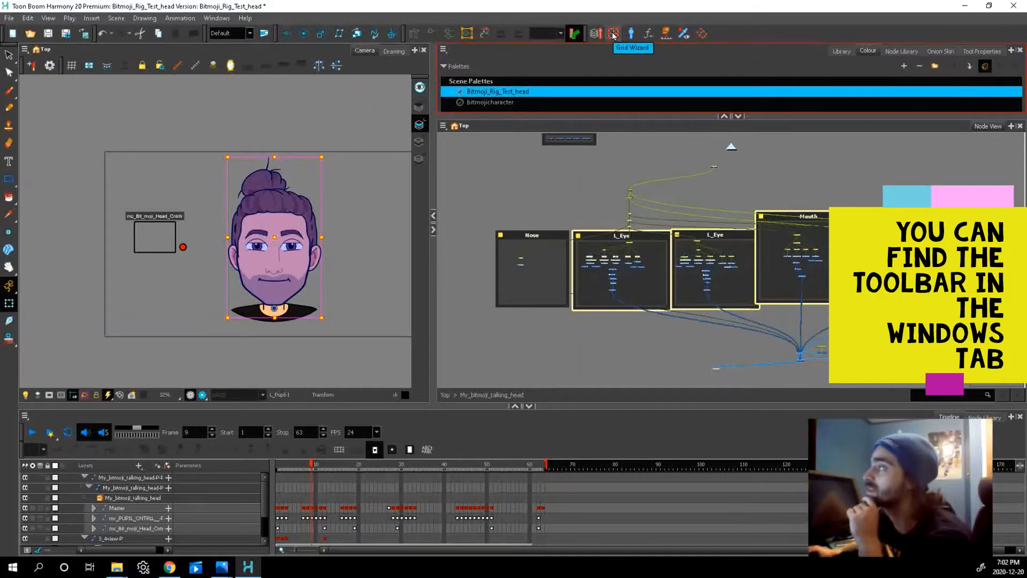
# Launch the Master Controller Grid Wizard and dismiss the Load Preset prompt
pyautogui.click(613, 33)
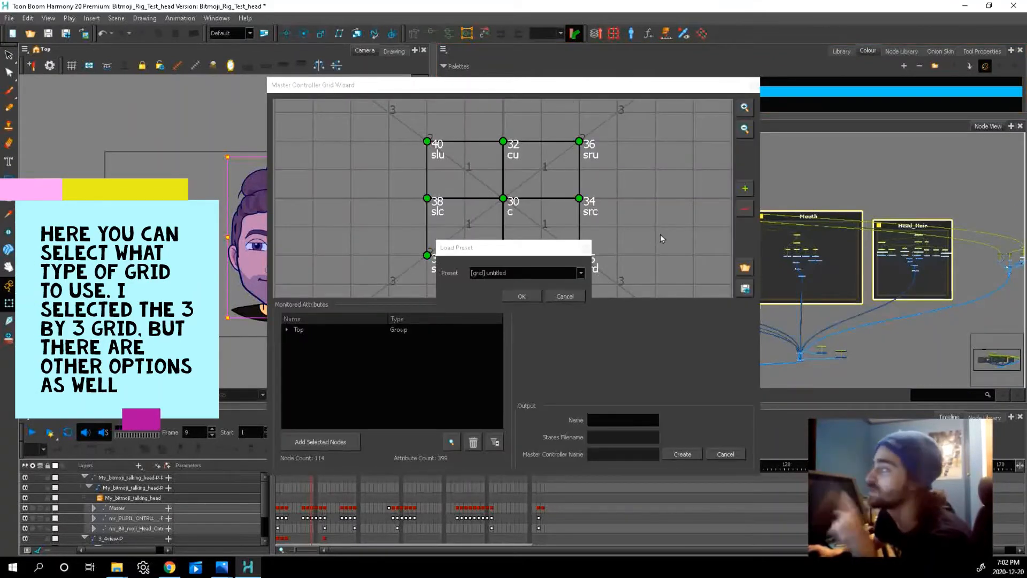
pyautogui.moveTo(612, 233)
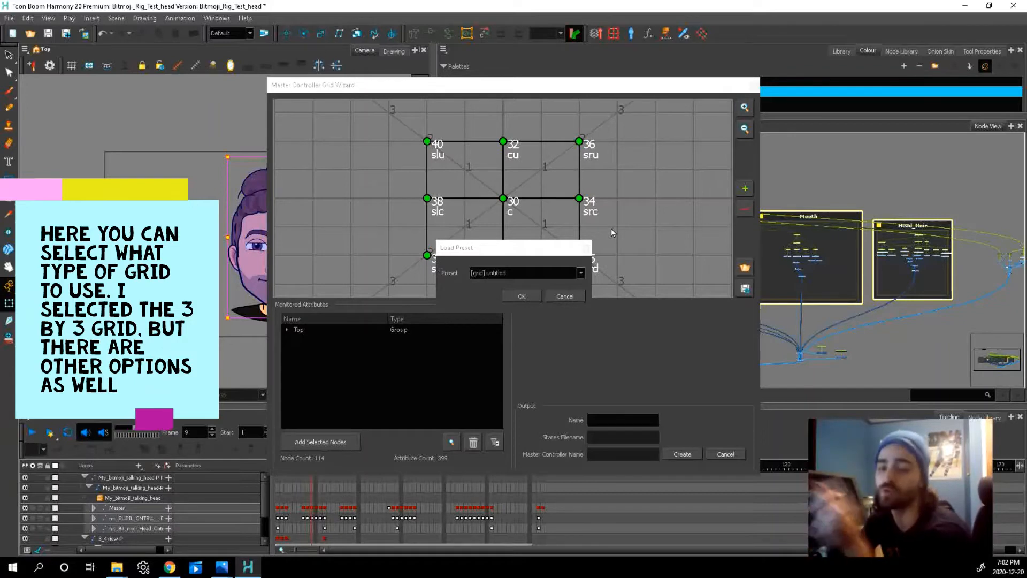
pyautogui.moveTo(564, 260)
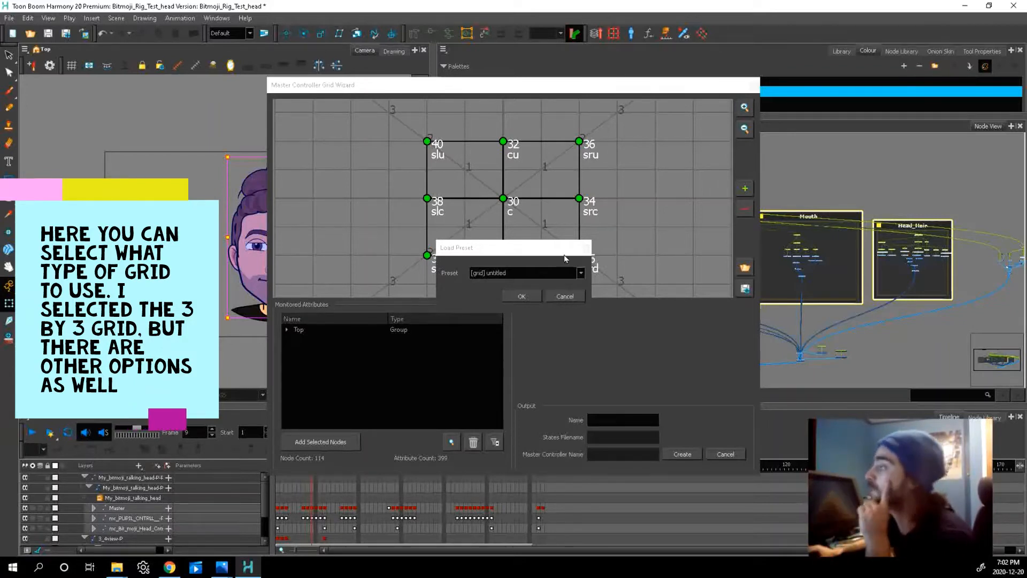
pyautogui.click(563, 295)
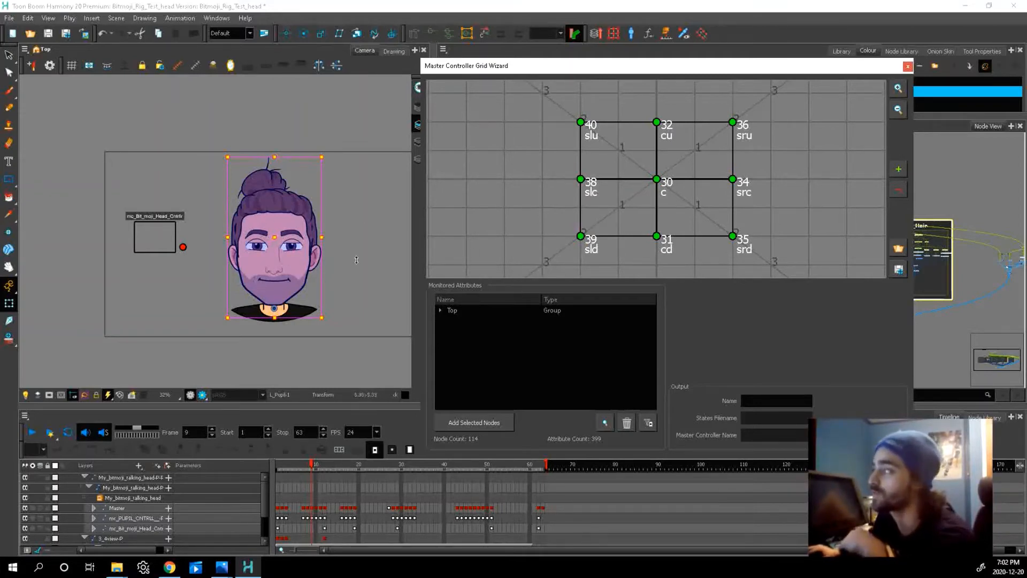
# Select the left-centre grid pose and assign it frame 38, the head-turned-left pose
pyautogui.click(578, 179)
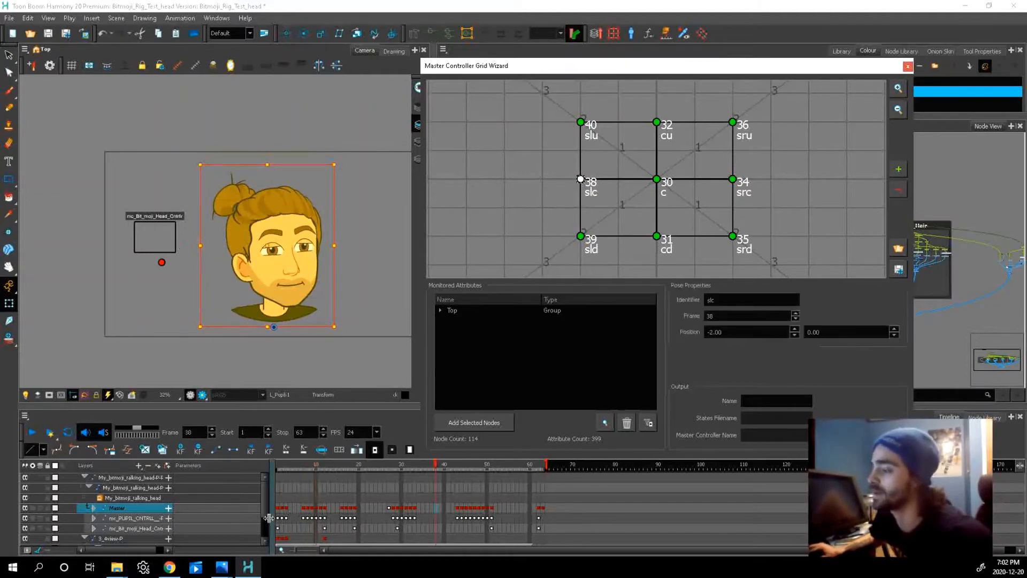
pyautogui.click(283, 464)
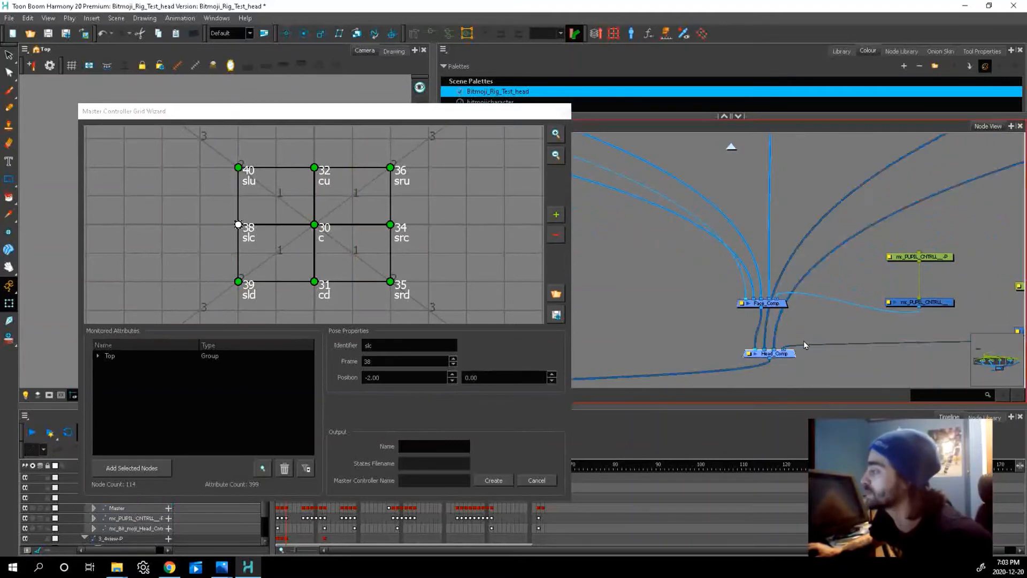
pyautogui.click(535, 479)
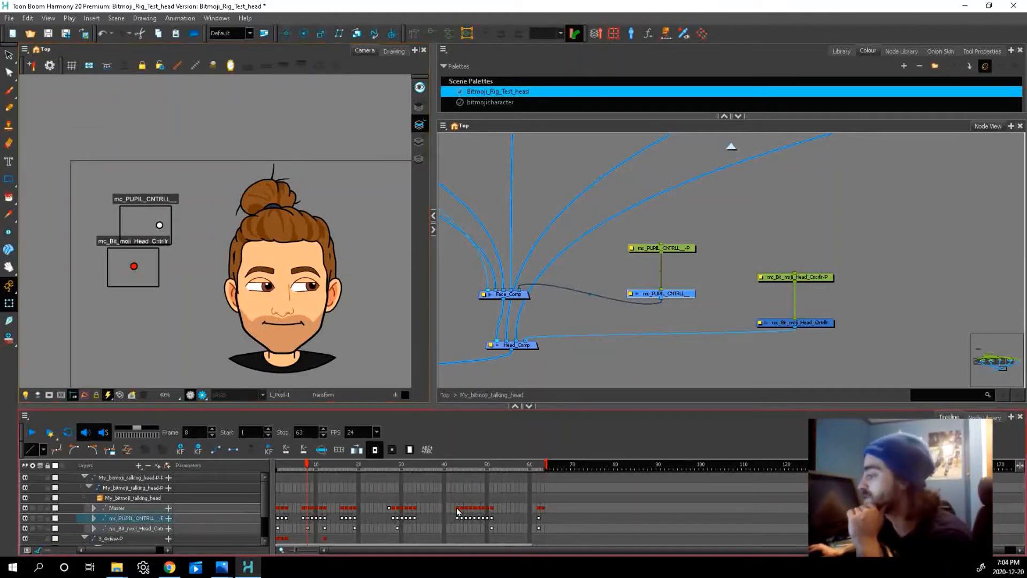
# Jump to frame 43, the closed-eyes pose, on the Master layer
pyautogui.click(456, 464)
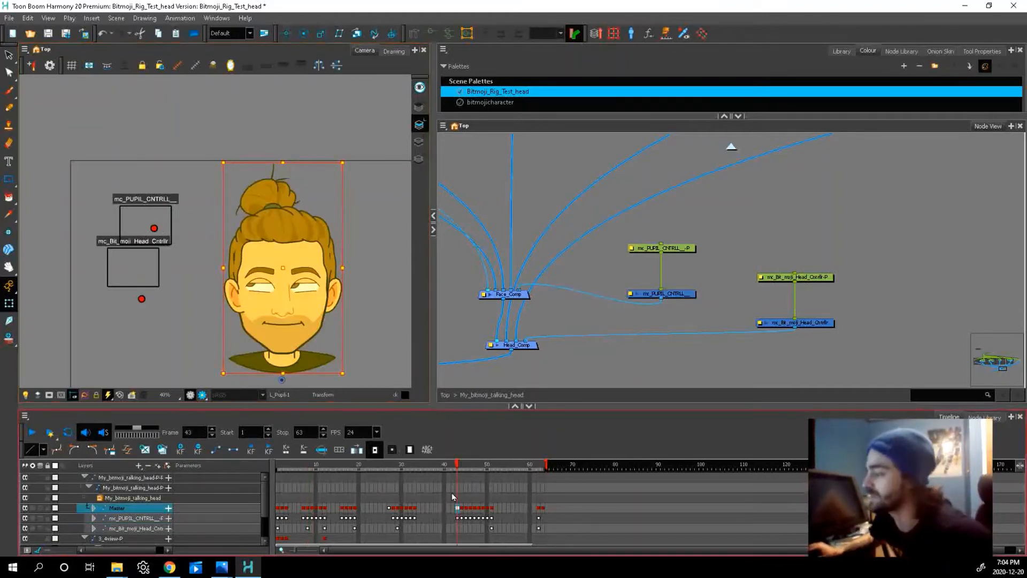
pyautogui.click(465, 465)
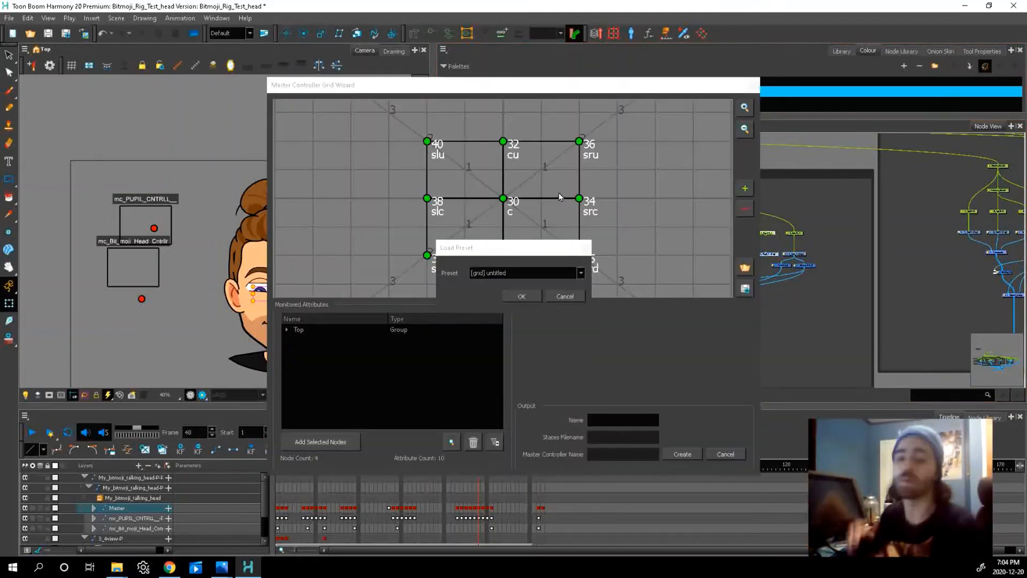
pyautogui.moveTo(580, 255)
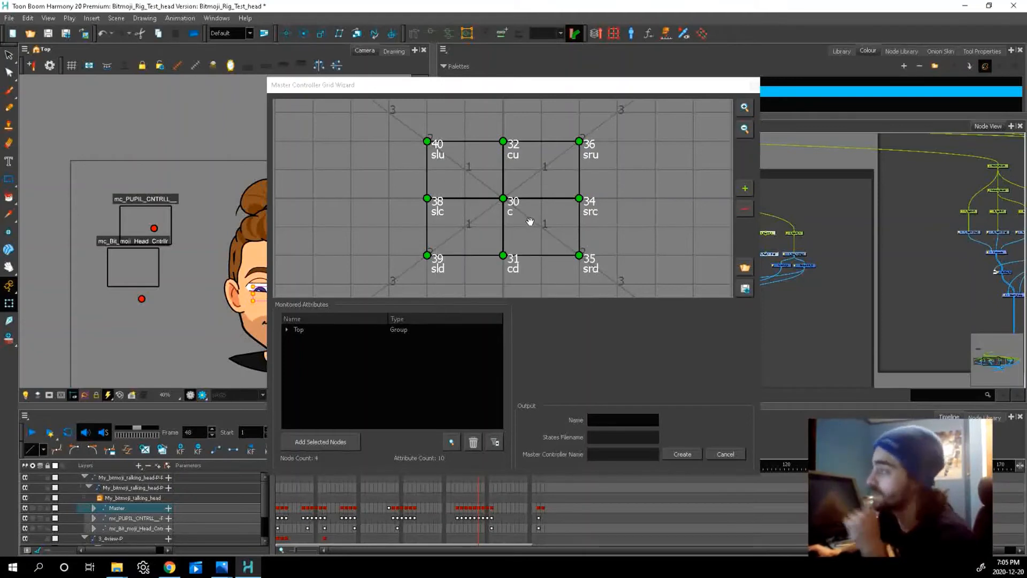
# Select the pupil grid's centre pose and confirm it uses frame 30
pyautogui.click(502, 198)
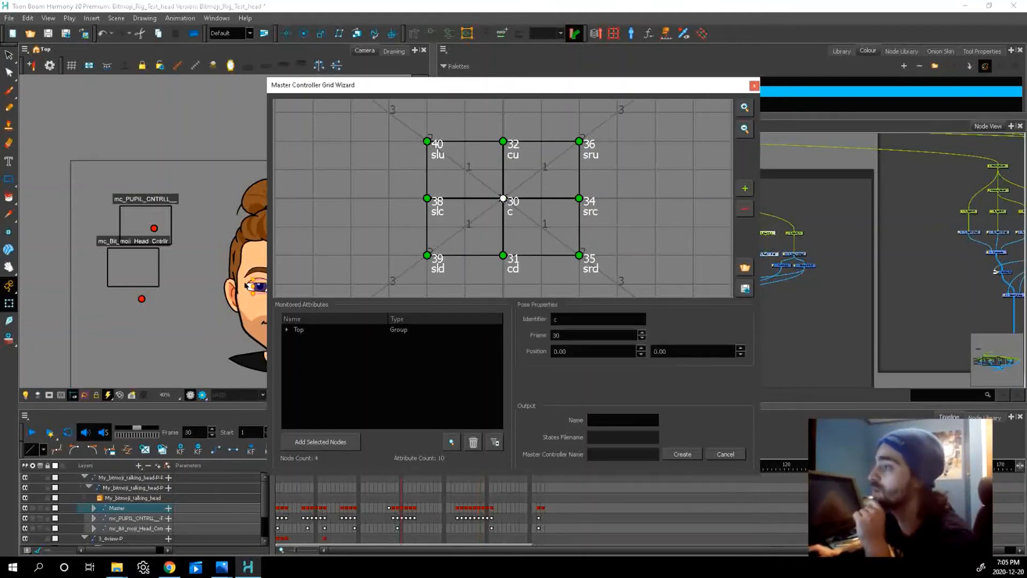
pyautogui.click(724, 454)
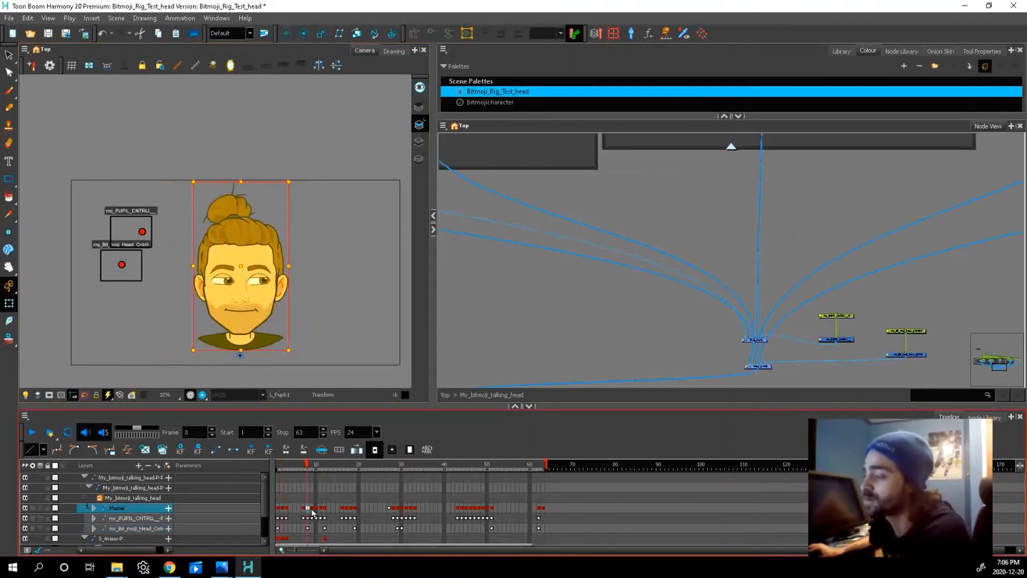
# View the three-quarter head turn at frame 12 on the Master layer
pyautogui.click(322, 464)
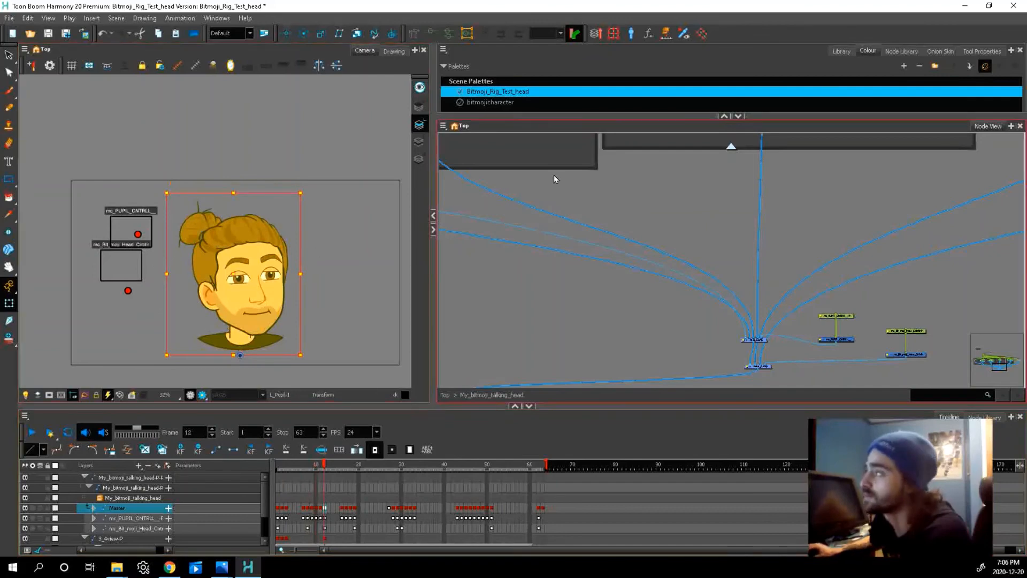